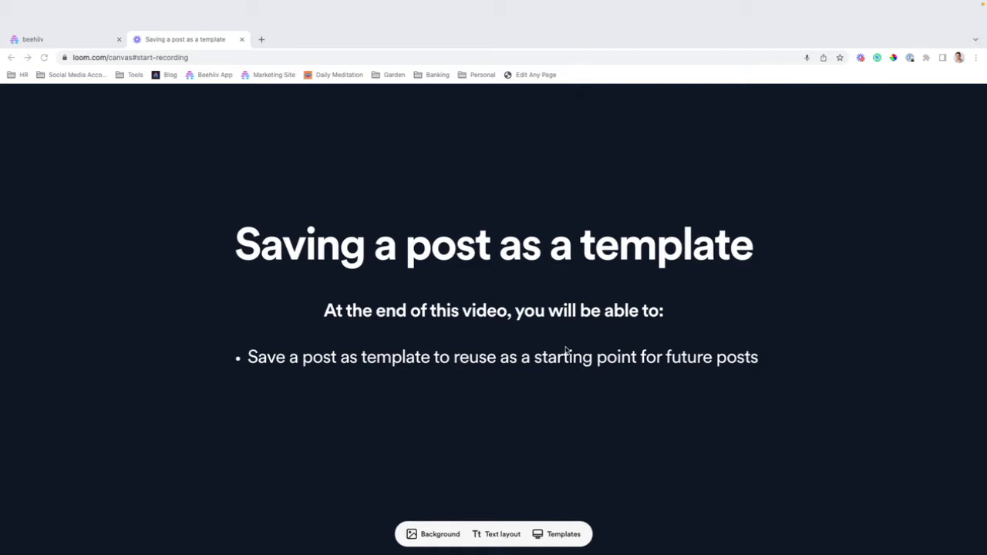
mouse_move(336, 250)
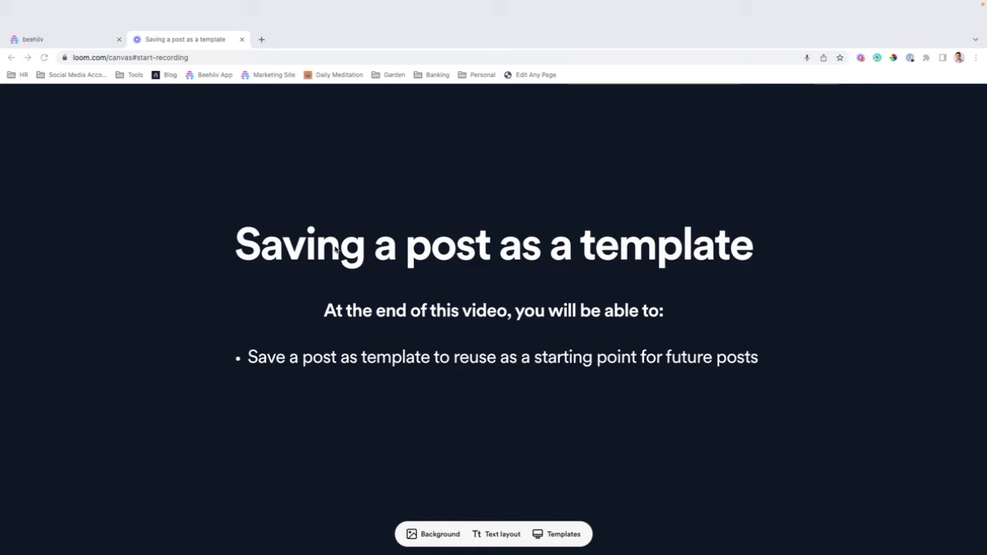
Step: From the beehiiv Posts list, reach the Templates page via Start writing > Choose template
click(61, 13)
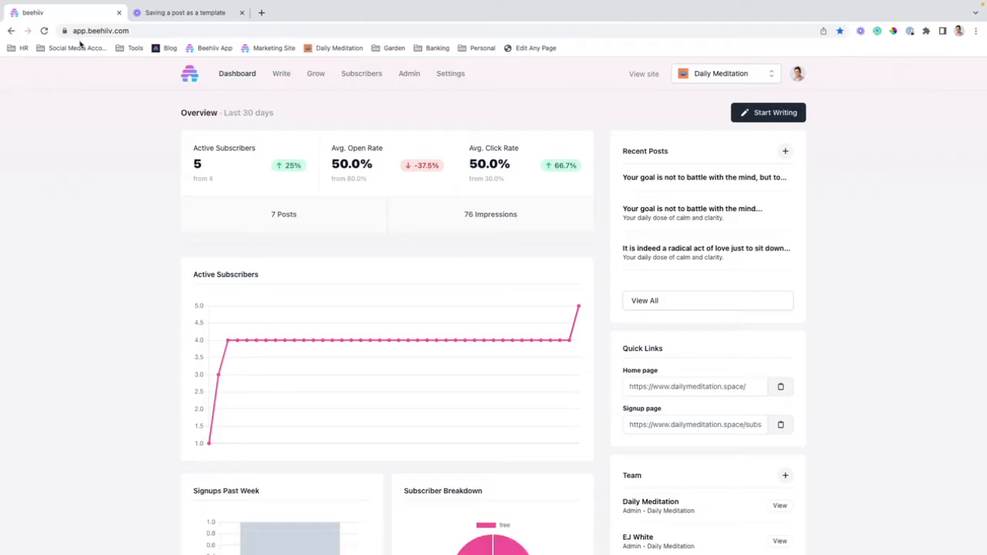
mouse_move(278, 87)
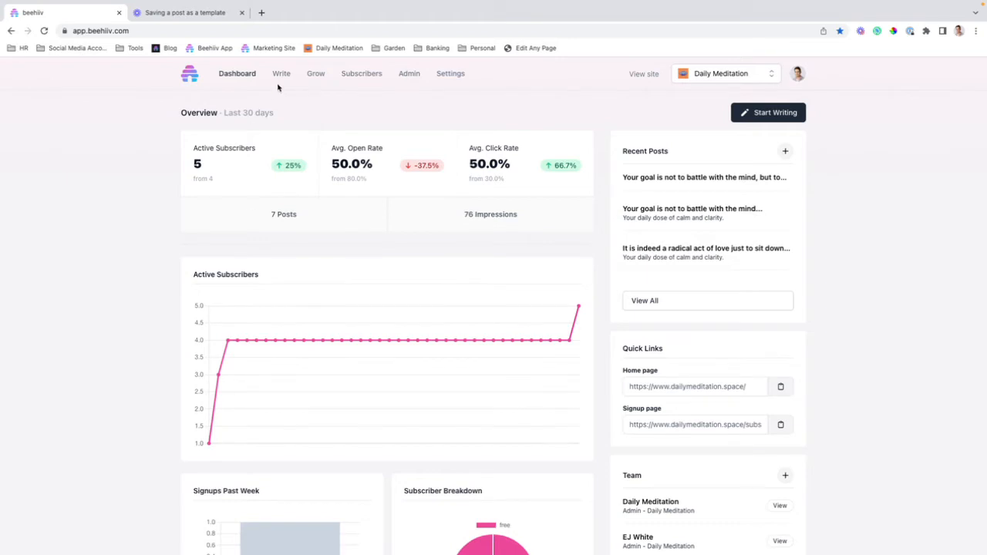
click(281, 74)
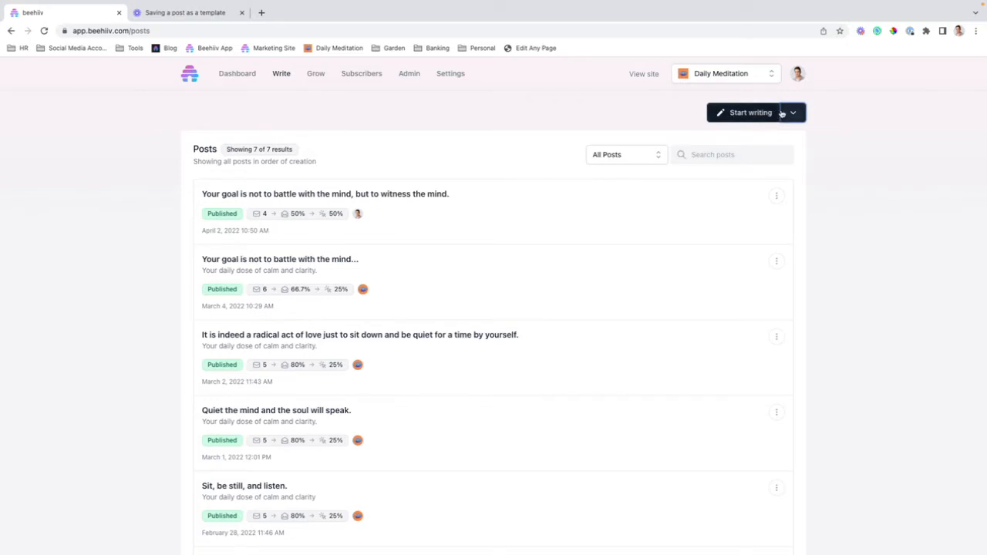
click(793, 113)
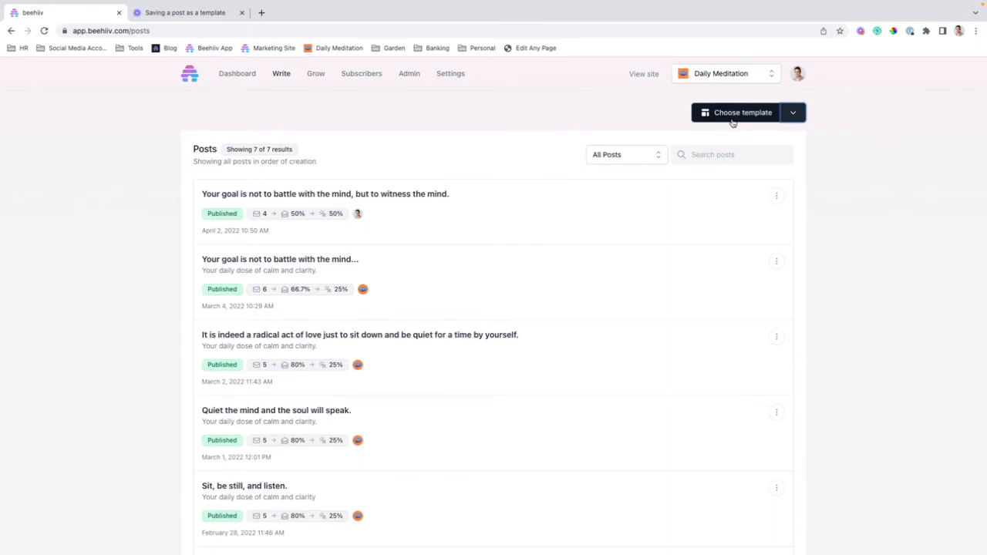
click(734, 111)
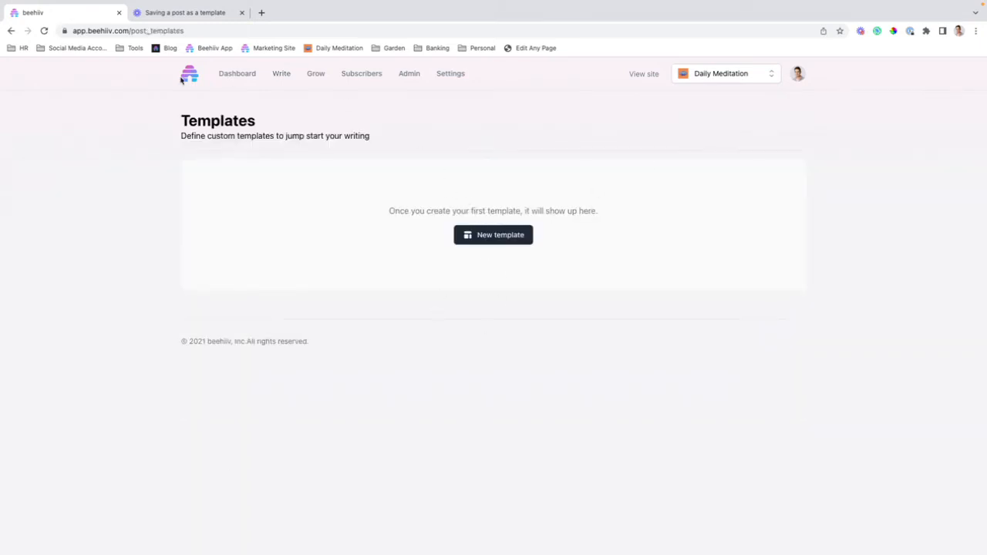
mouse_move(149, 155)
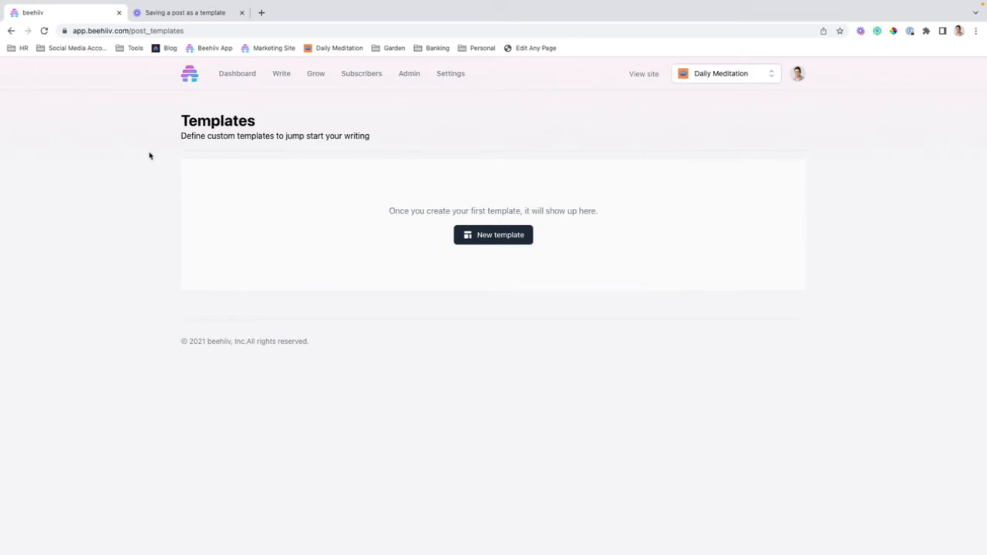
mouse_move(534, 239)
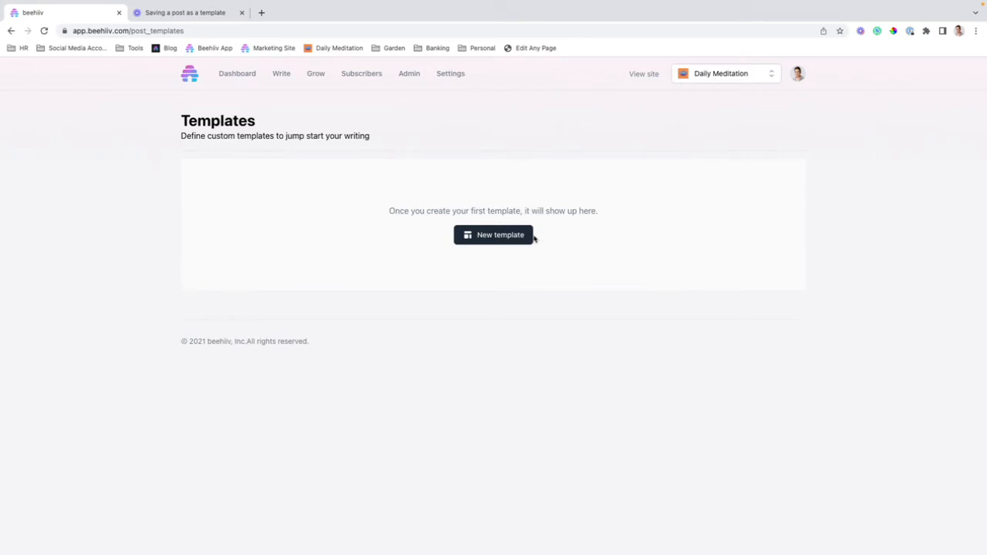
Step: Create a new template and name it 'Blank Template'
click(494, 234)
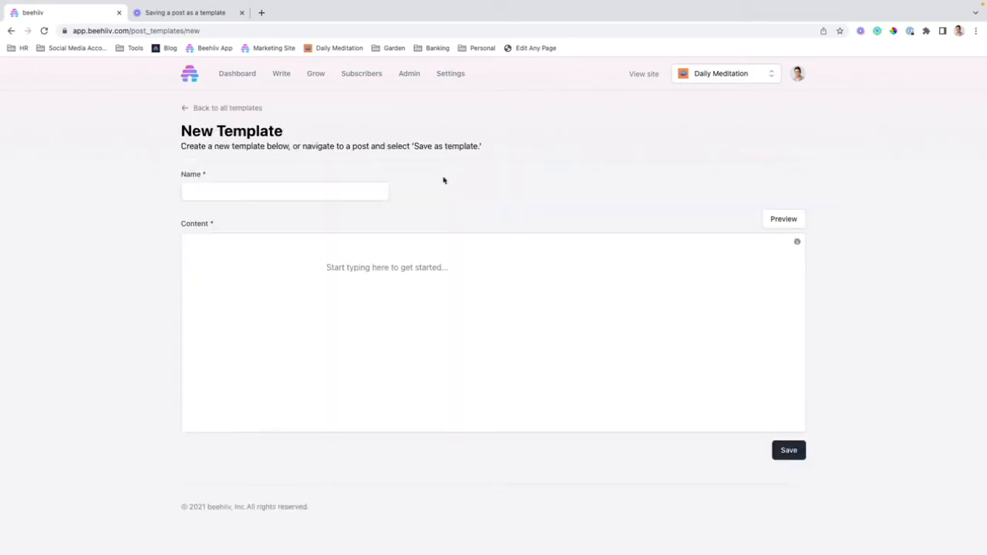
click(284, 192)
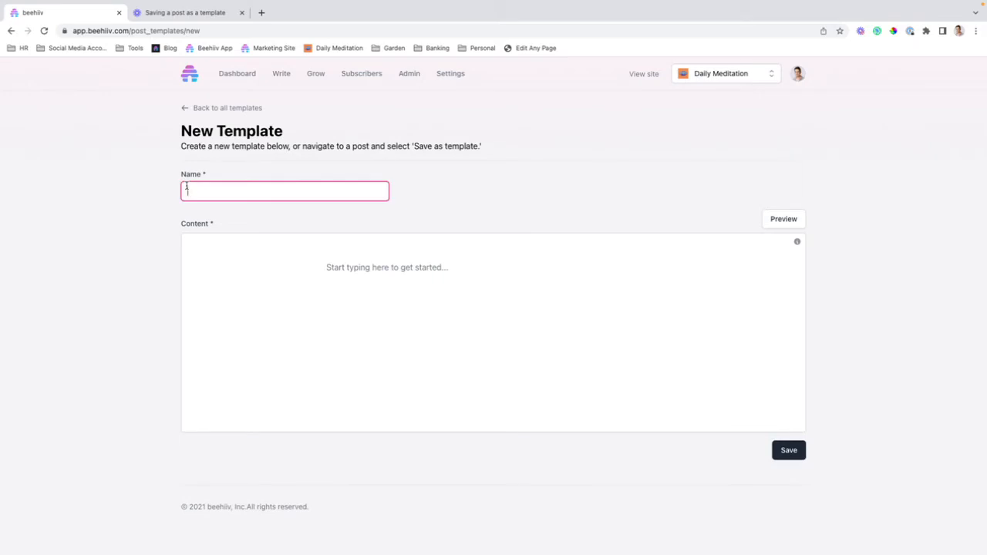
text(Blanmk)
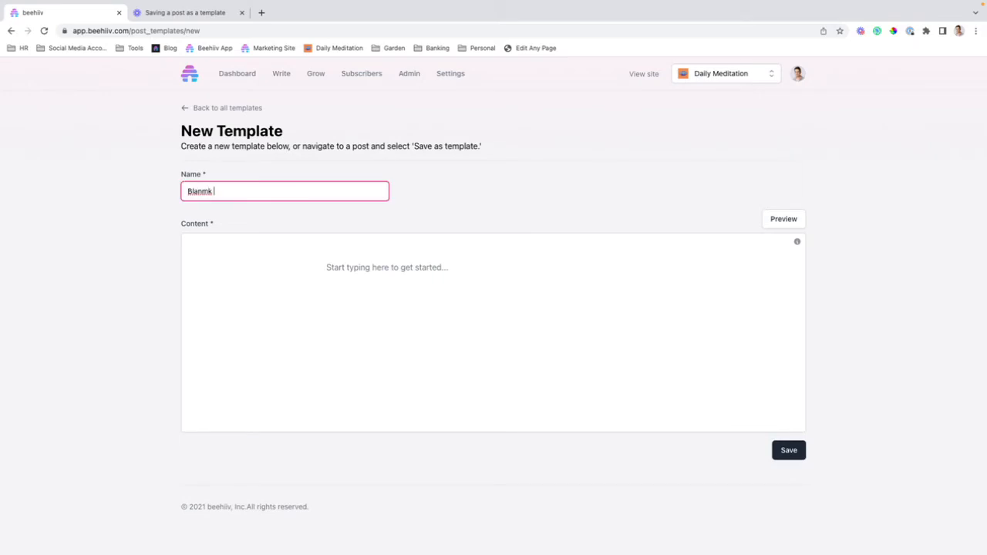
text(Blank Template)
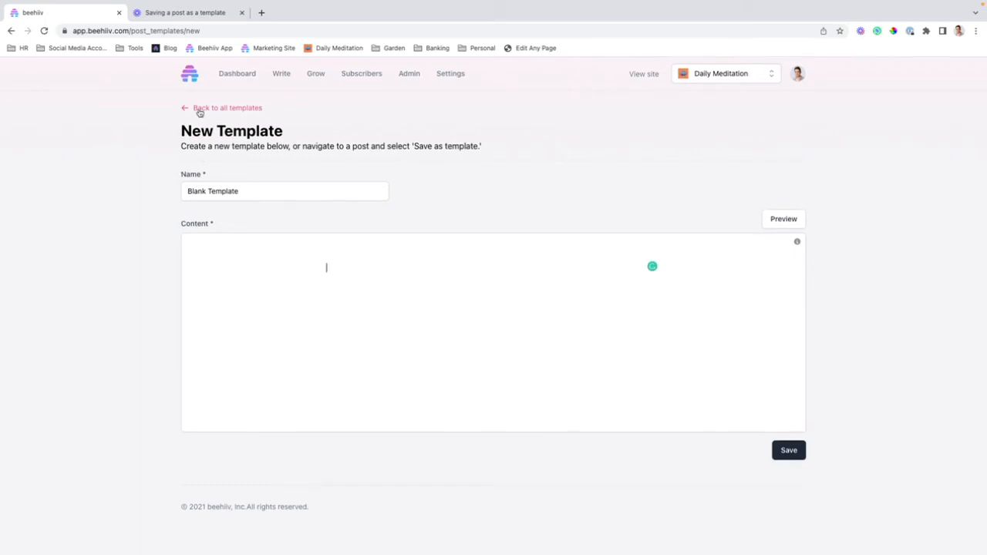
Step: Abandon the template and open the most recent published post from the Posts list
click(222, 108)
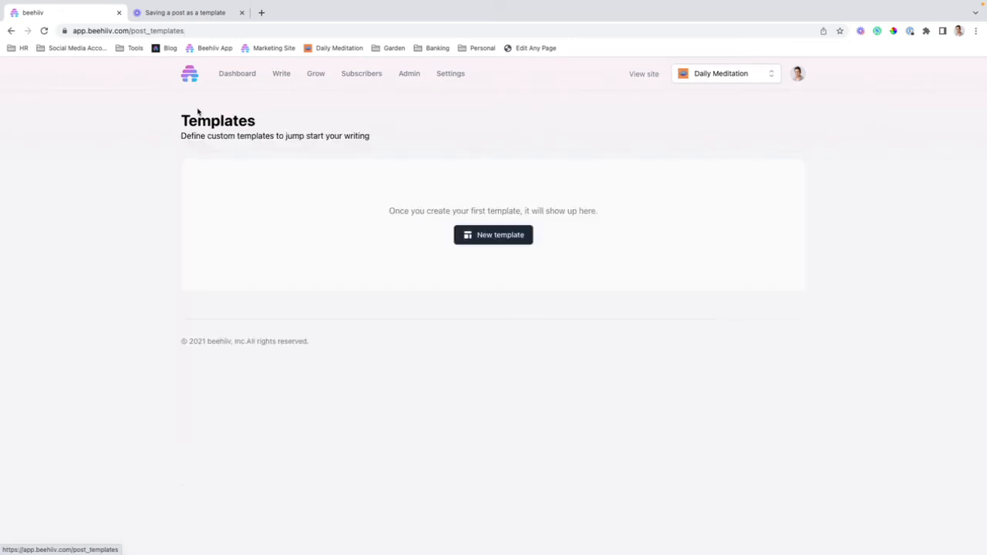
click(280, 74)
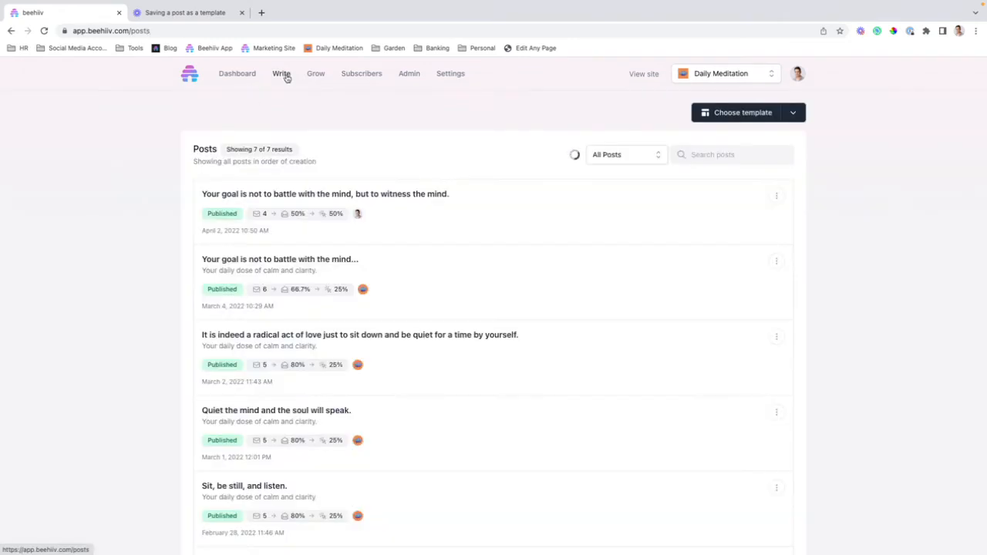
click(324, 194)
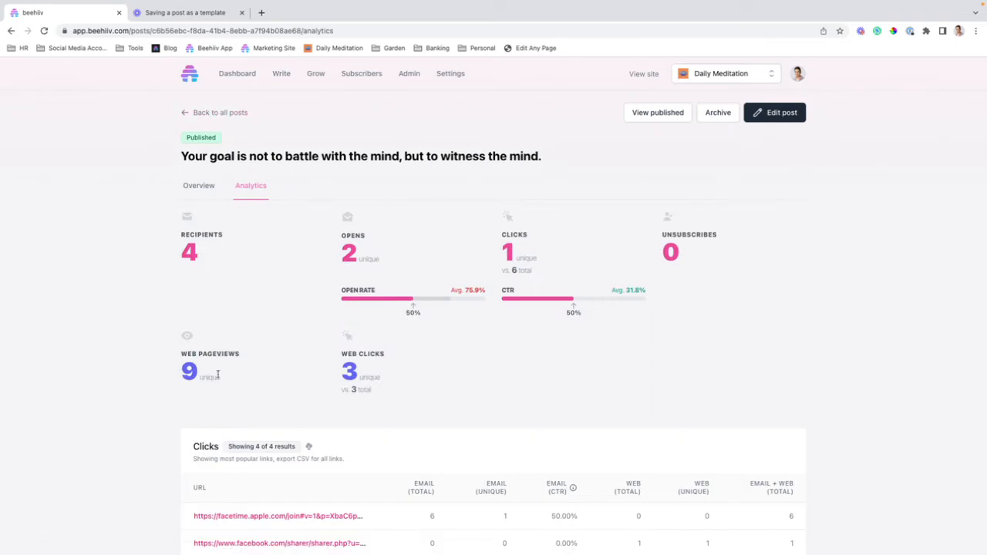
Step: Edit the witness-the-mind post and save it as a template
click(775, 111)
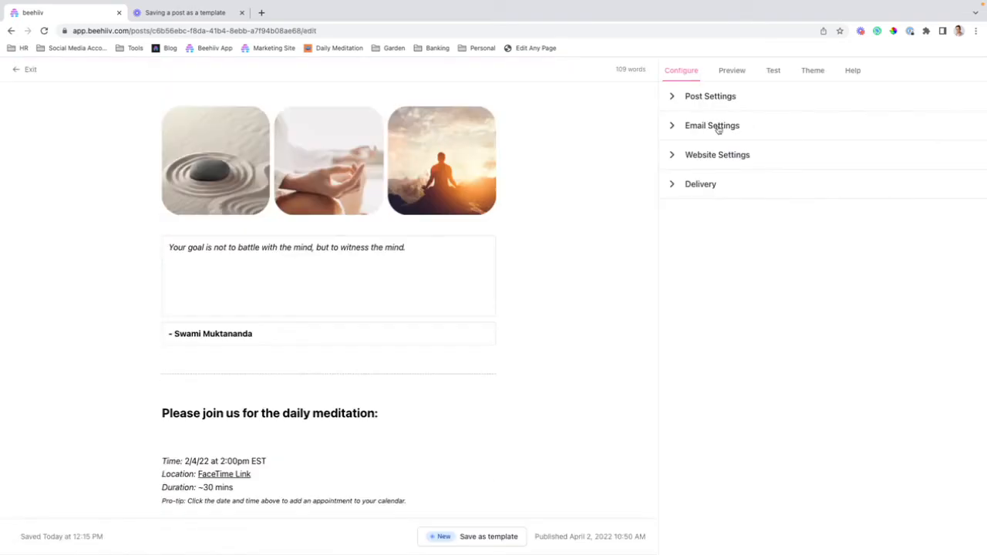
scroll(down, 3)
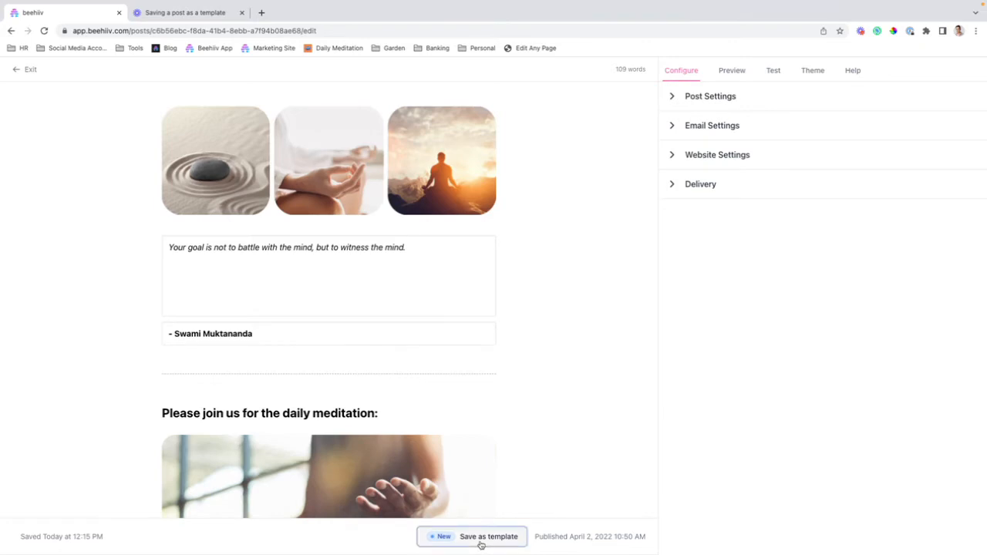
click(488, 537)
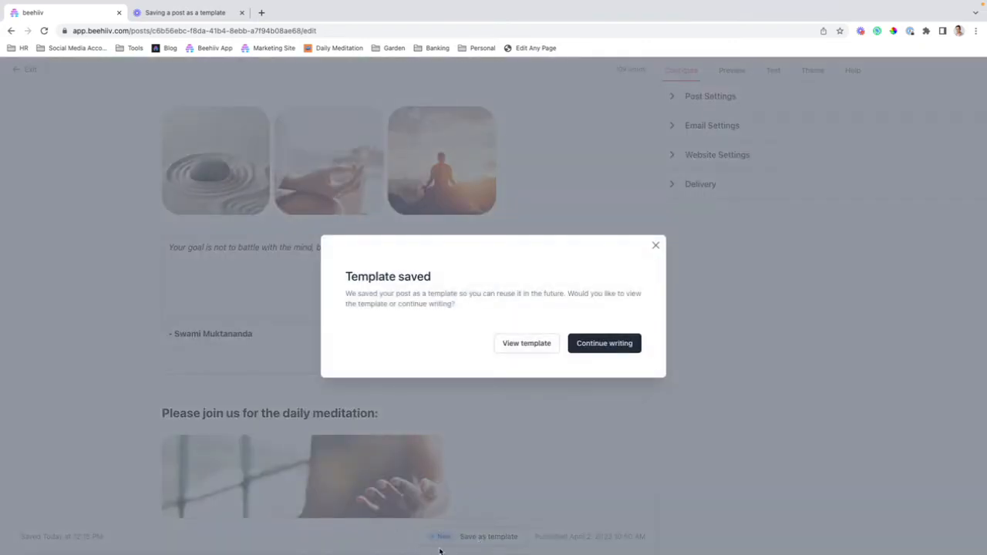
mouse_move(527, 342)
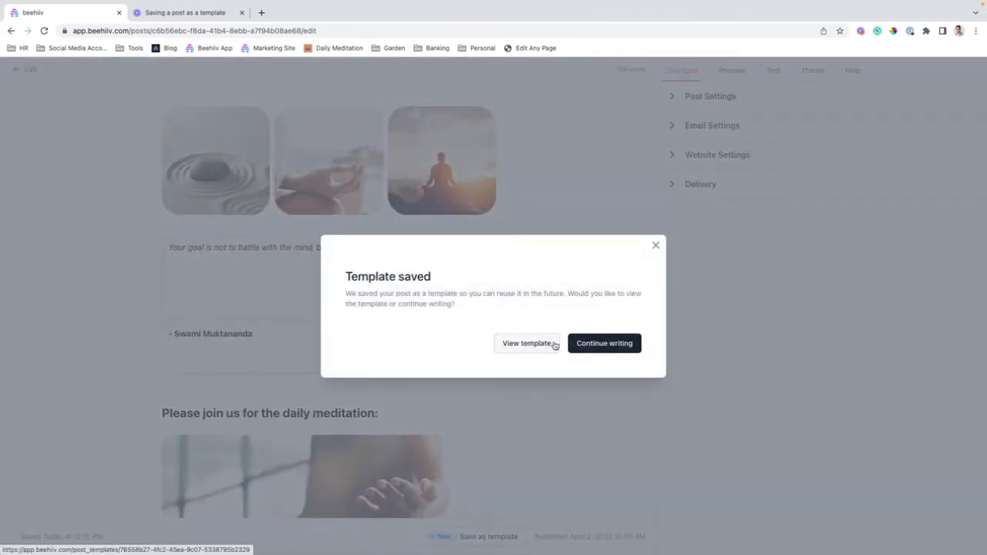
mouse_move(438, 497)
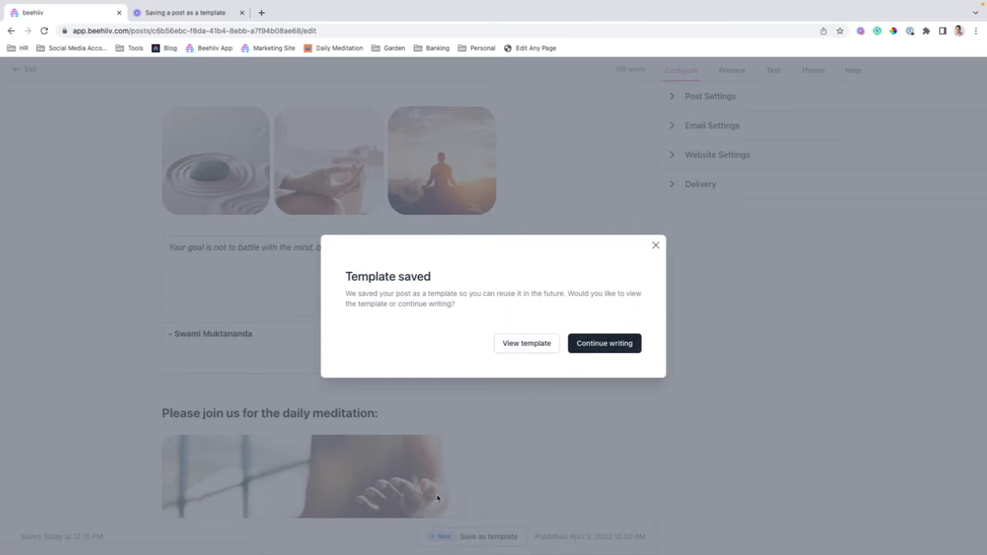
mouse_move(527, 342)
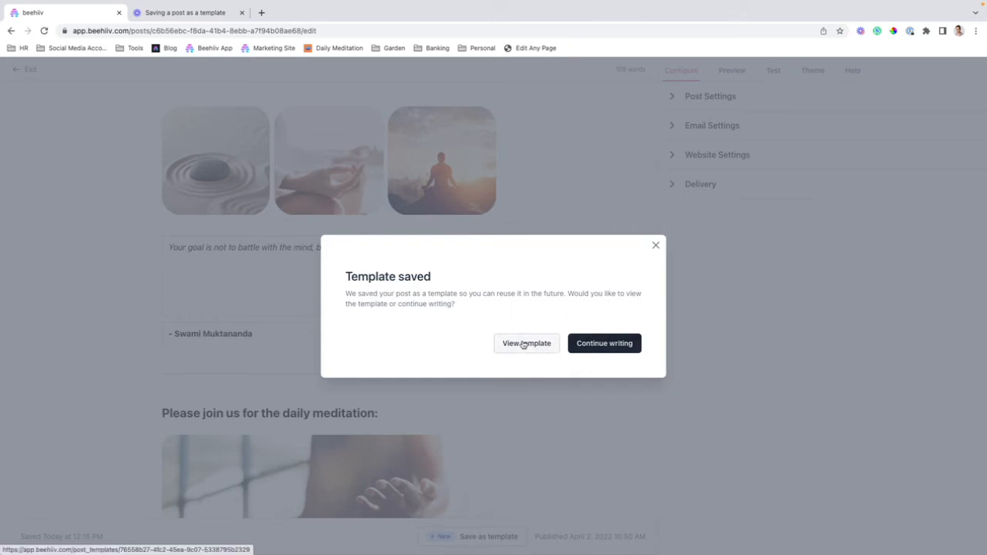
Step: View the newly saved 'Untitled Template' from the confirmation dialog
click(526, 343)
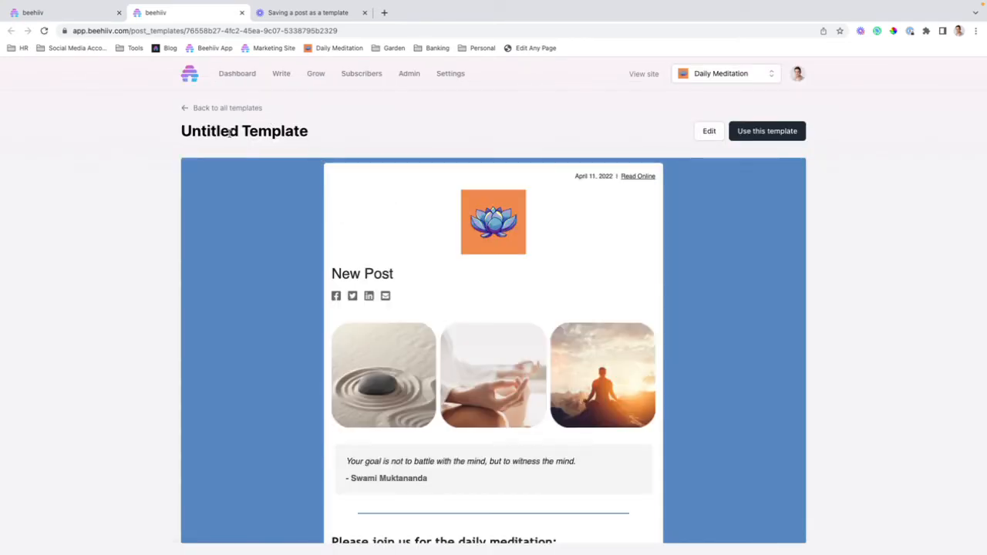
mouse_move(224, 200)
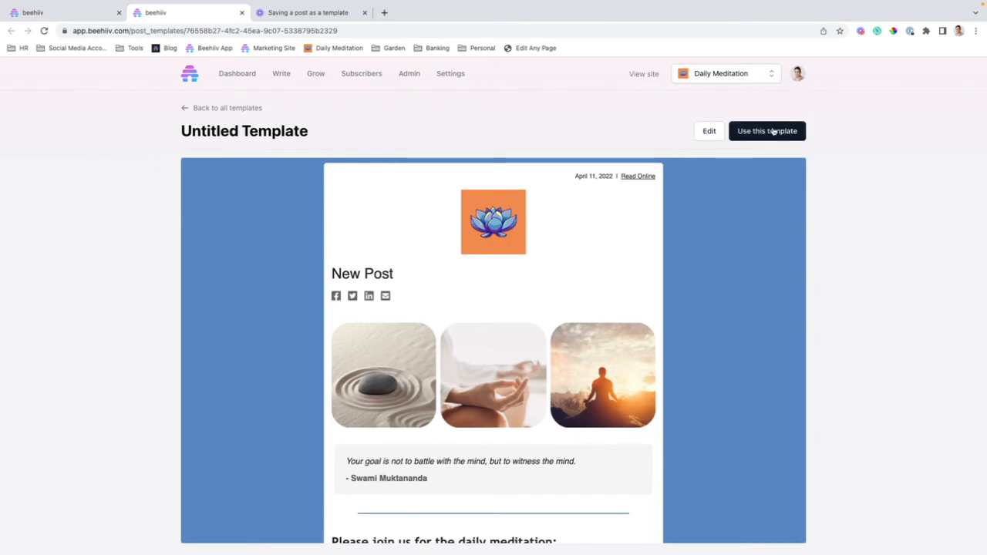
mouse_move(707, 130)
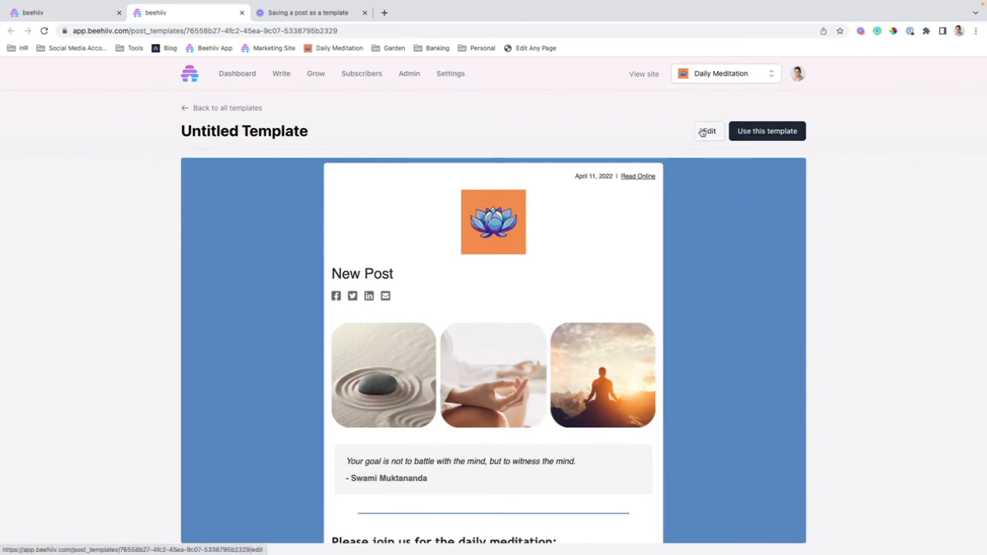
Step: Rename the template to 'Video Test' and check its email preview
click(707, 130)
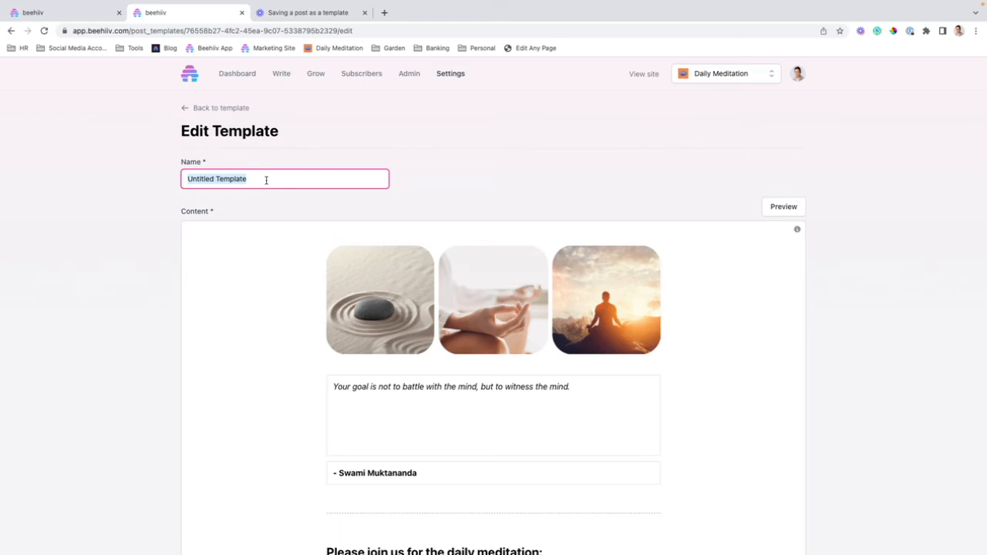
text(Video Test)
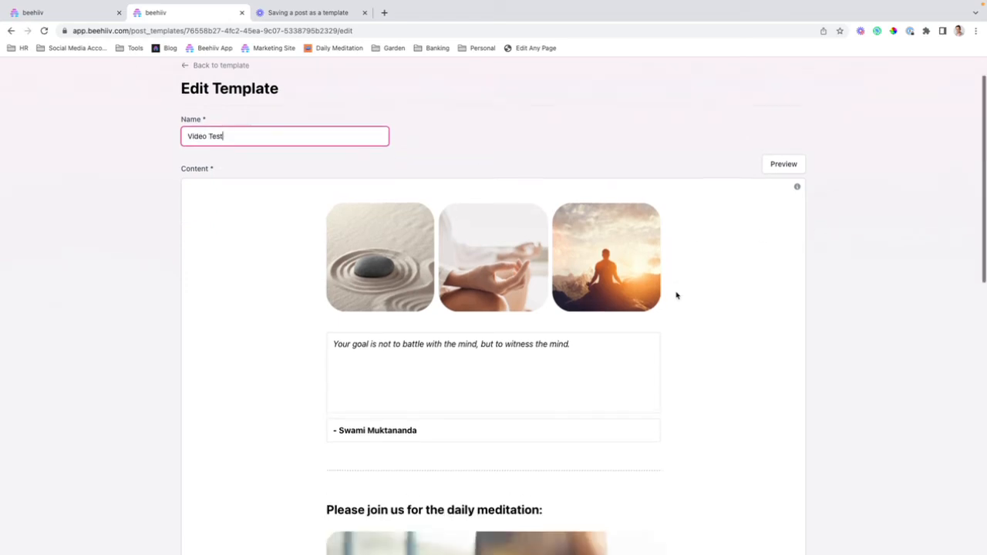
scroll(down, 3)
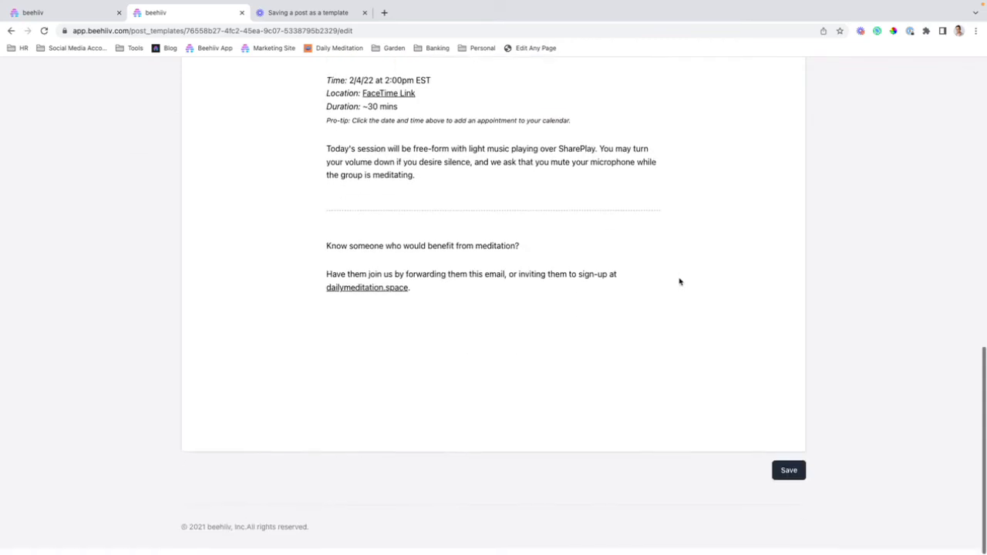
scroll(up, 3)
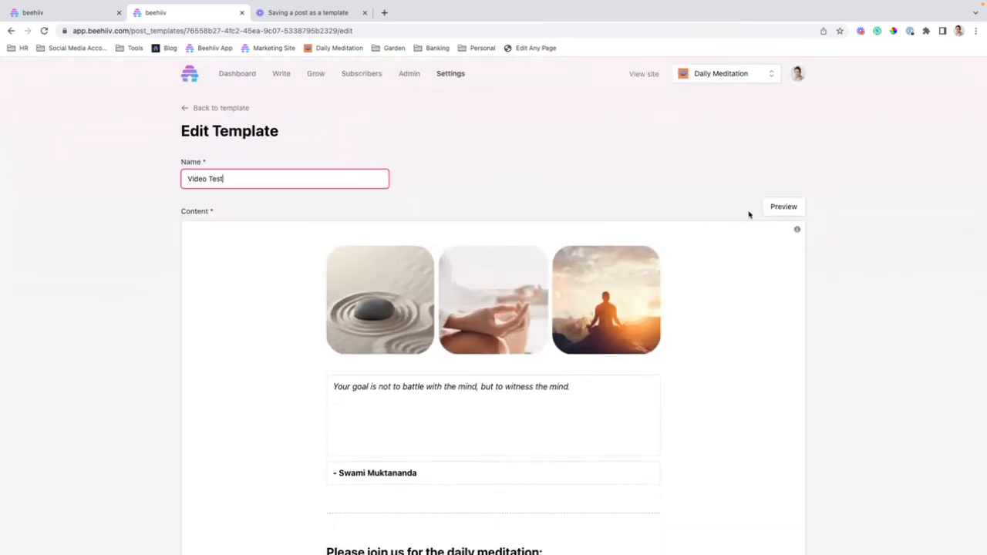
click(783, 206)
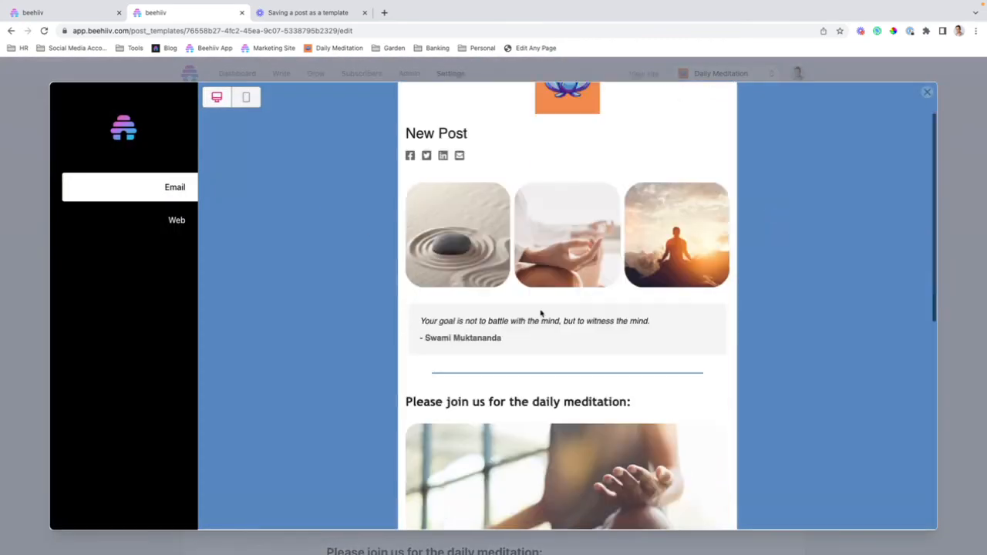
click(927, 93)
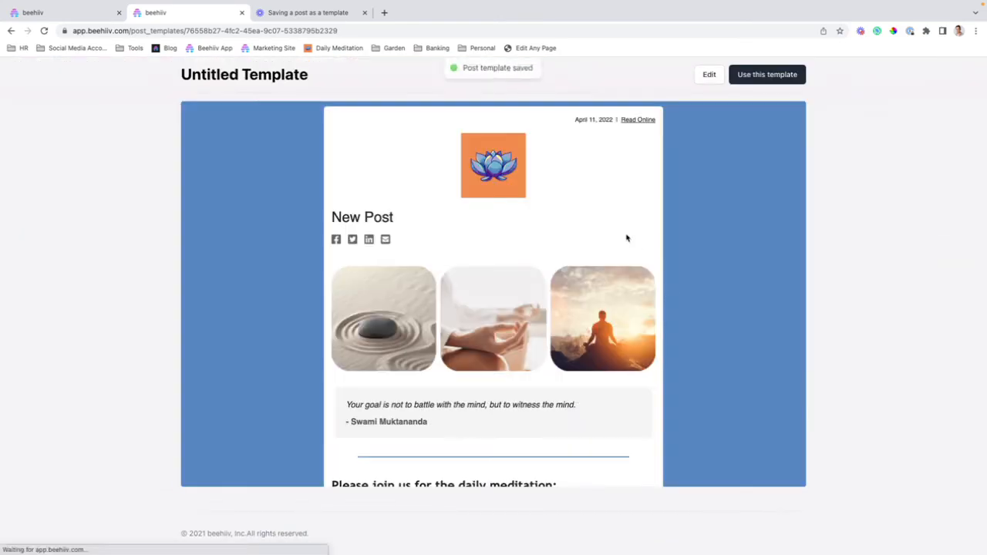
Step: Return to the Templates list showing the saved 'Video Test' template
click(11, 31)
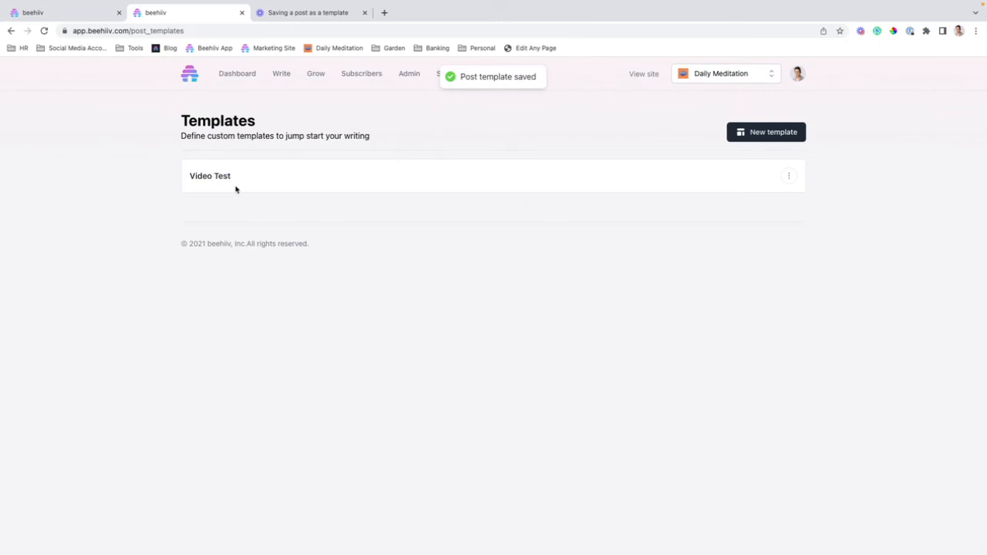
mouse_move(779, 151)
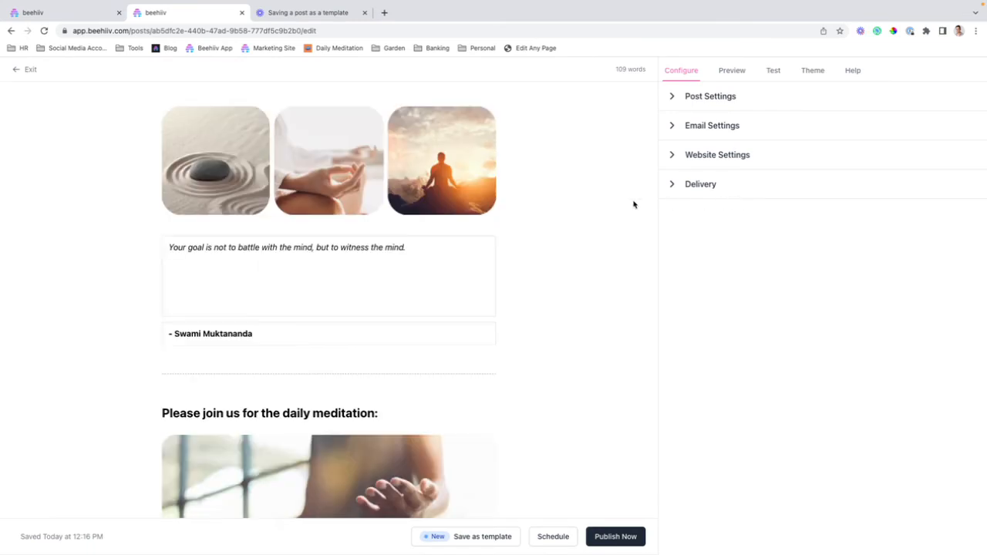
Step: Set the new post's title to 'Video Test Title' in Post Settings and start its email preview
click(710, 95)
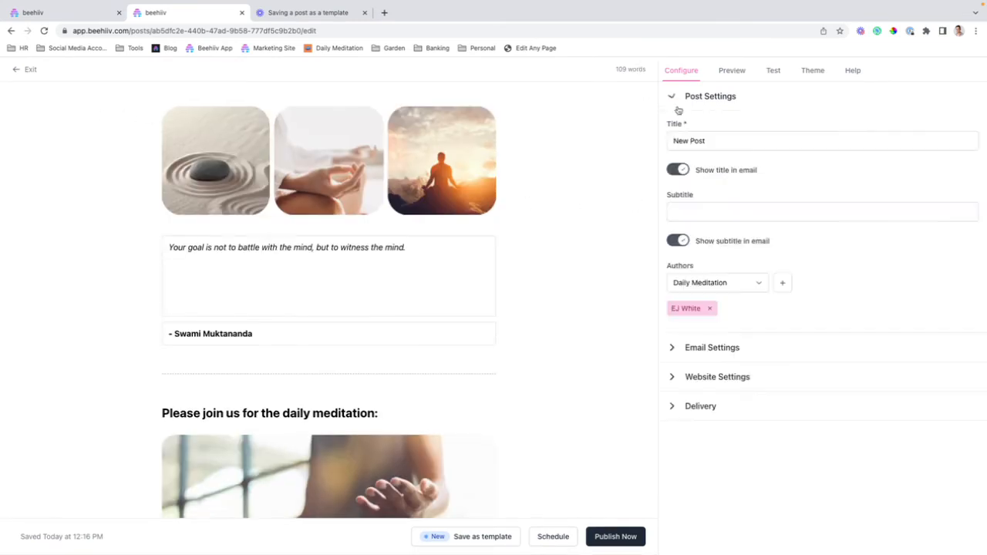
click(822, 141)
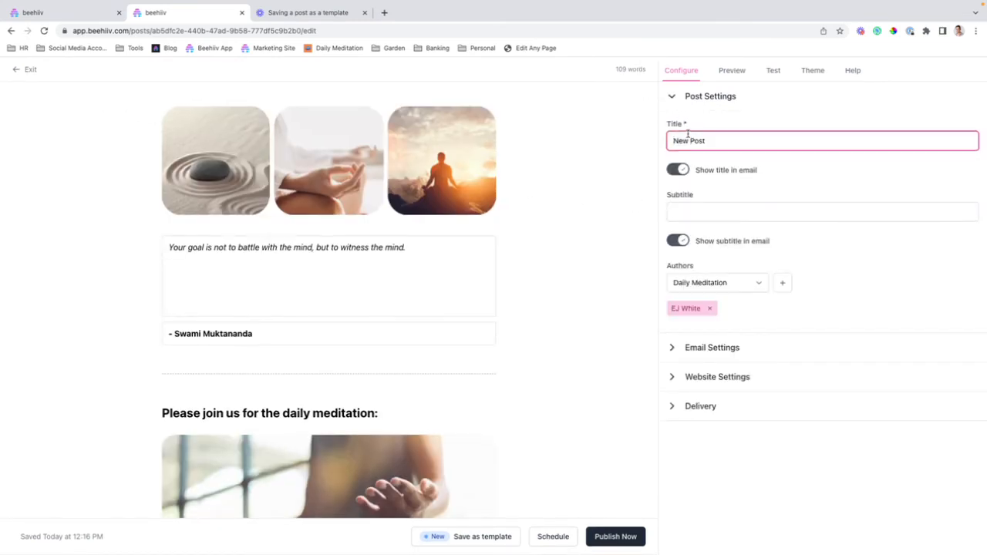
text(Video)
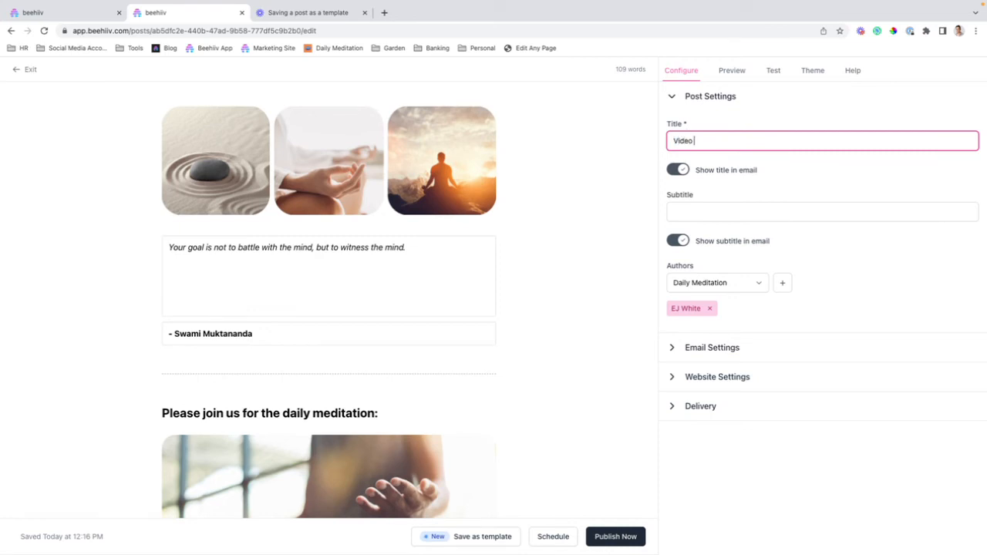
text(Test Tit)
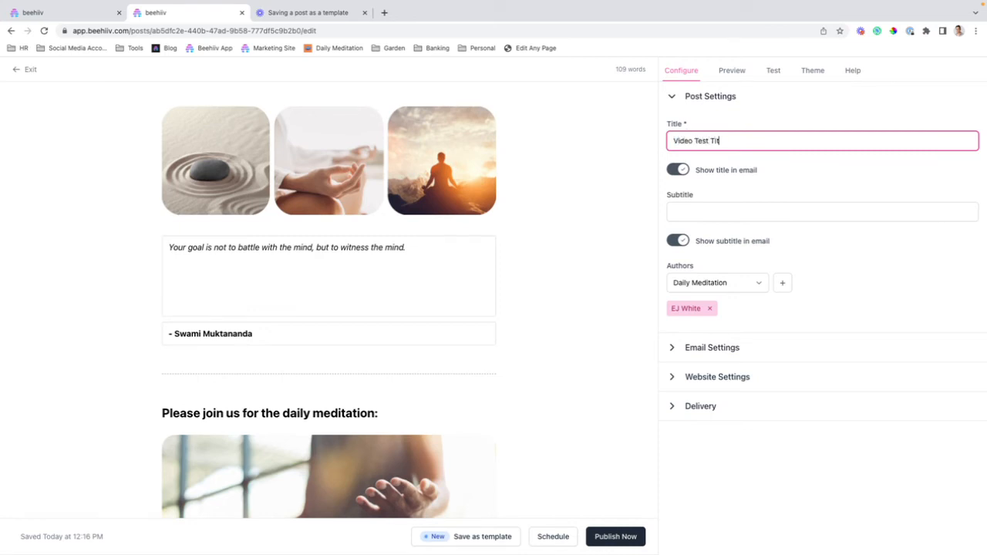
click(731, 71)
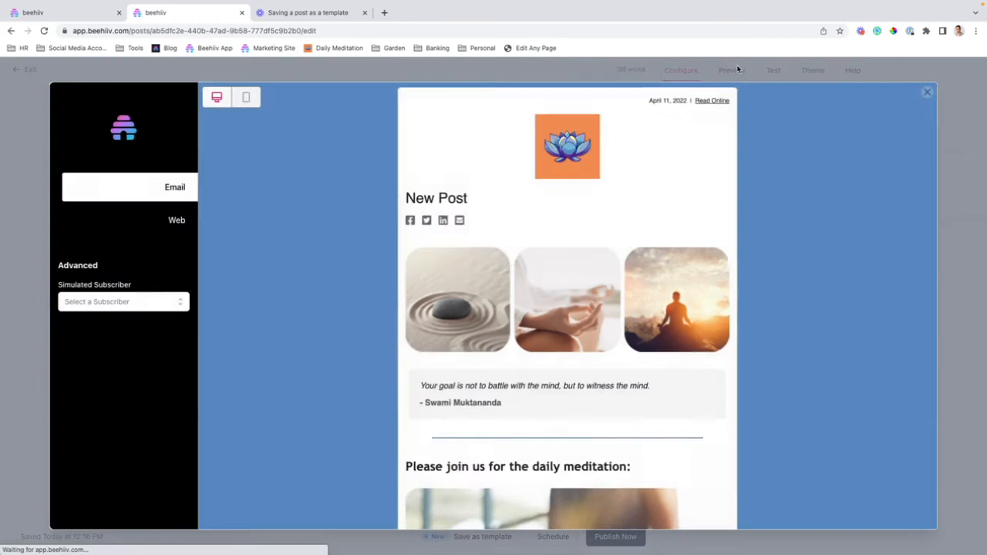
Step: Review the email preview showing 'Video Test Title' with the template content, then close it
scroll(down, 3)
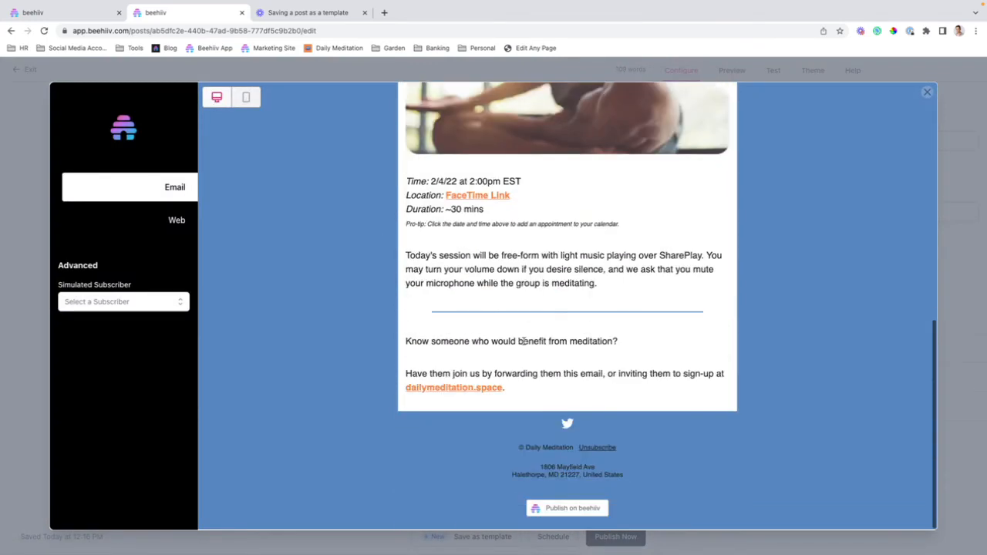
scroll(up, 3)
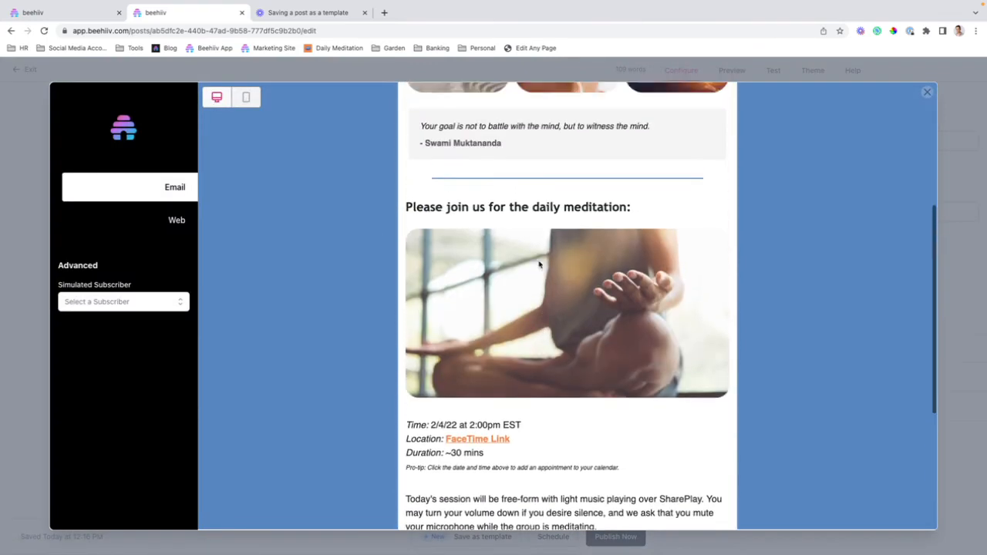
scroll(up, 3)
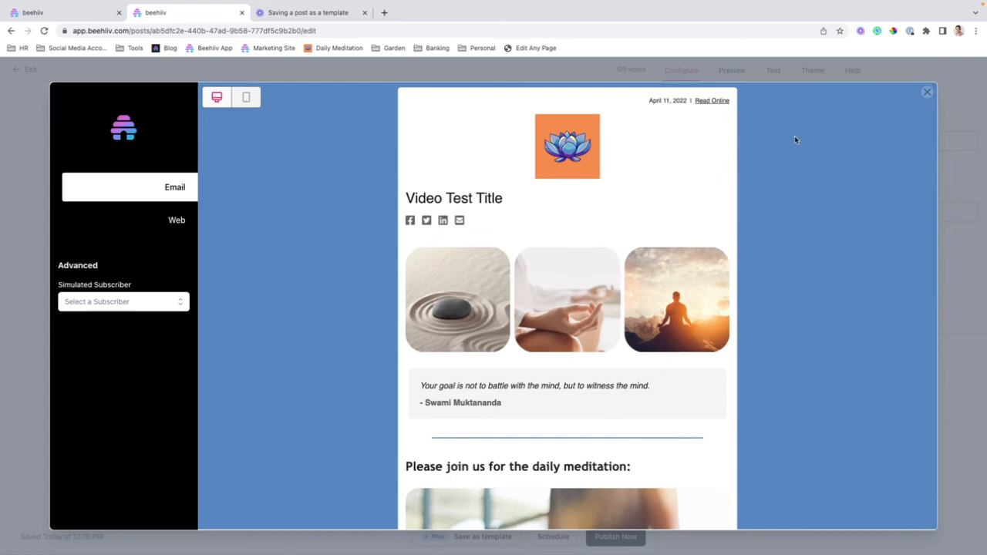
click(926, 92)
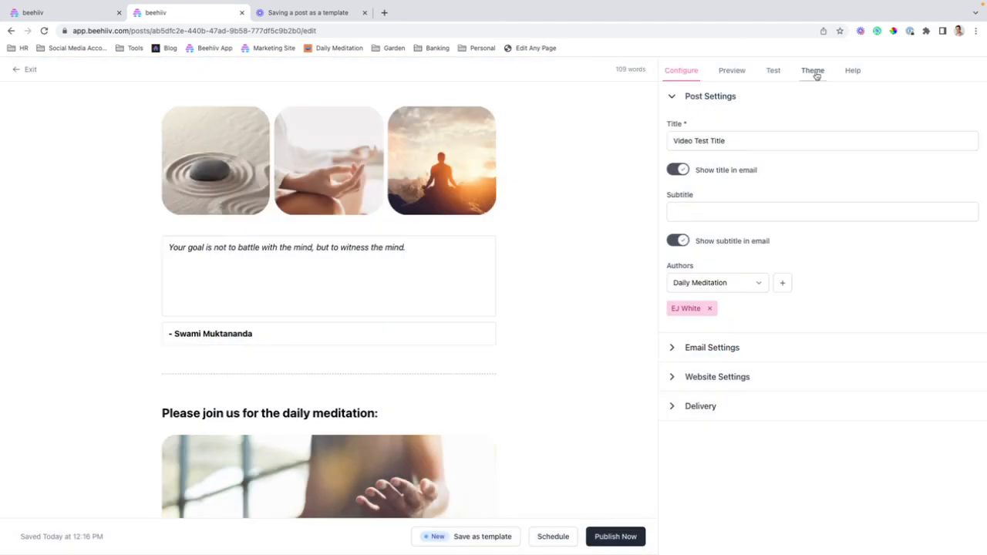
scroll(down, 3)
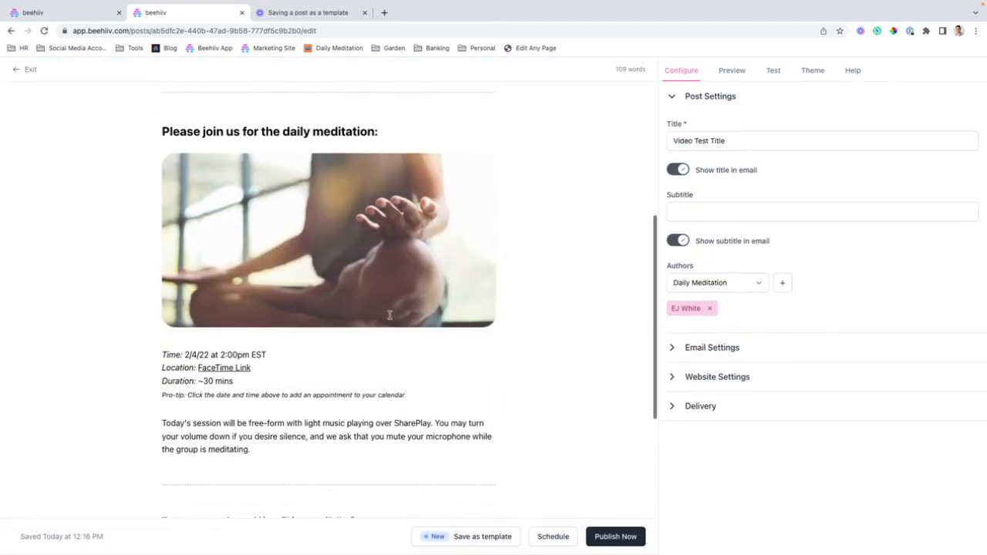
scroll(down, 3)
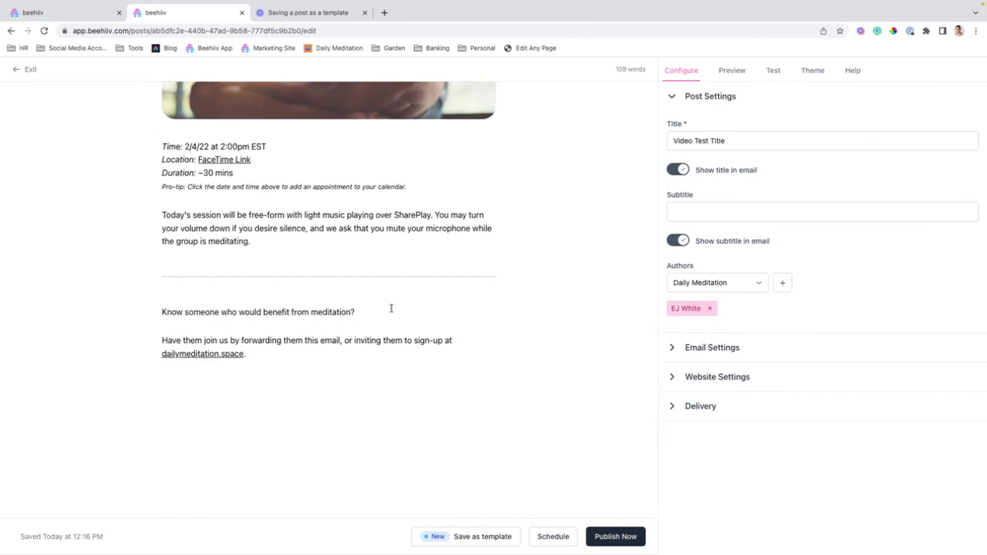
mouse_move(505, 305)
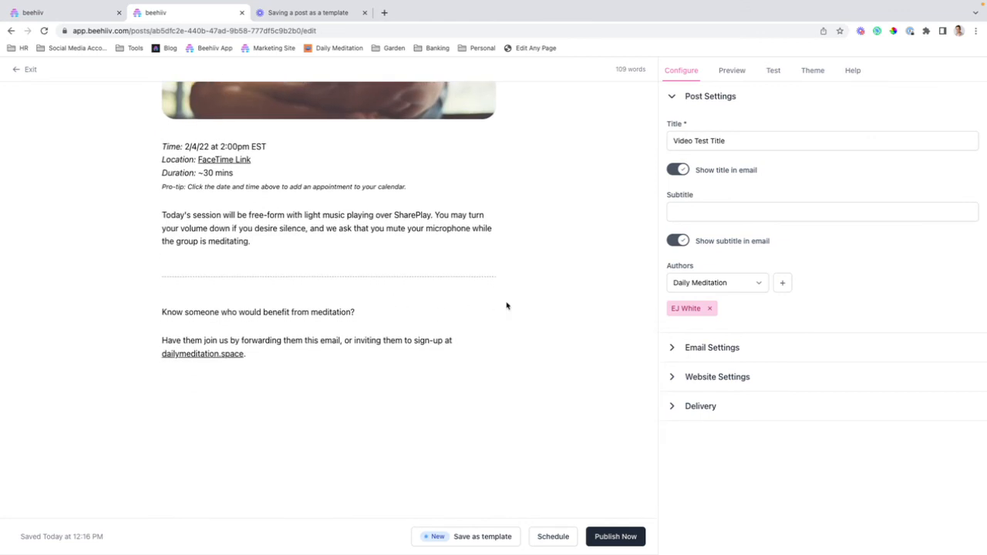
mouse_move(478, 517)
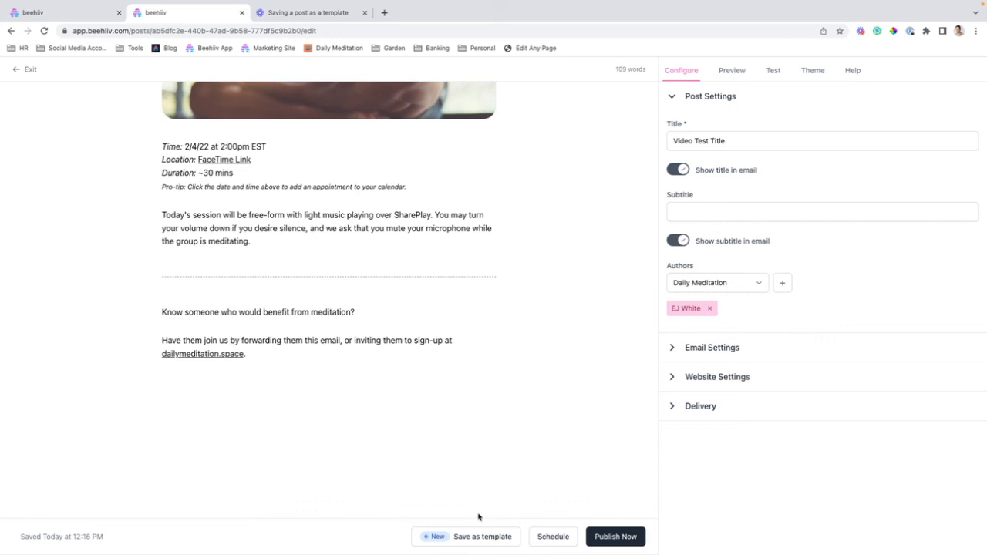
scroll(up, 3)
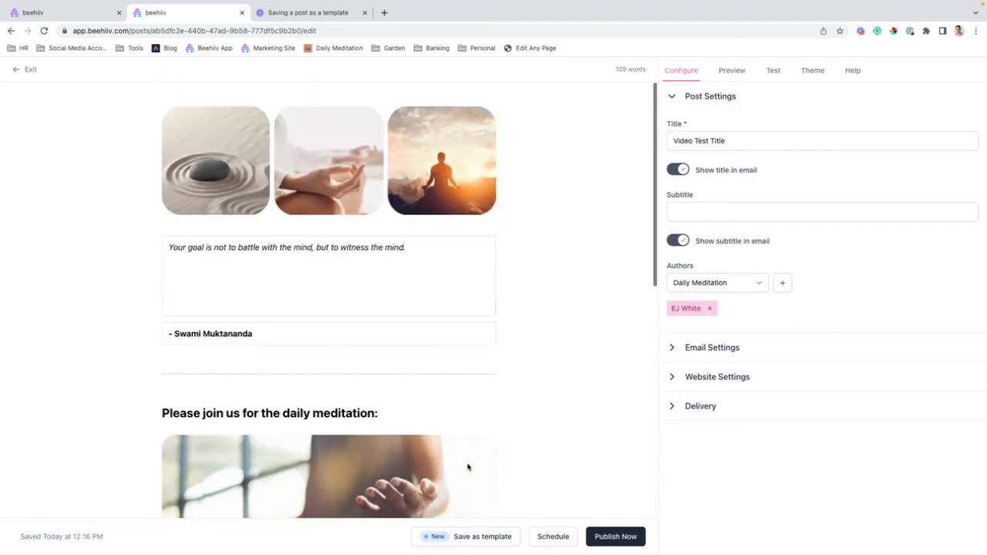
mouse_move(18, 389)
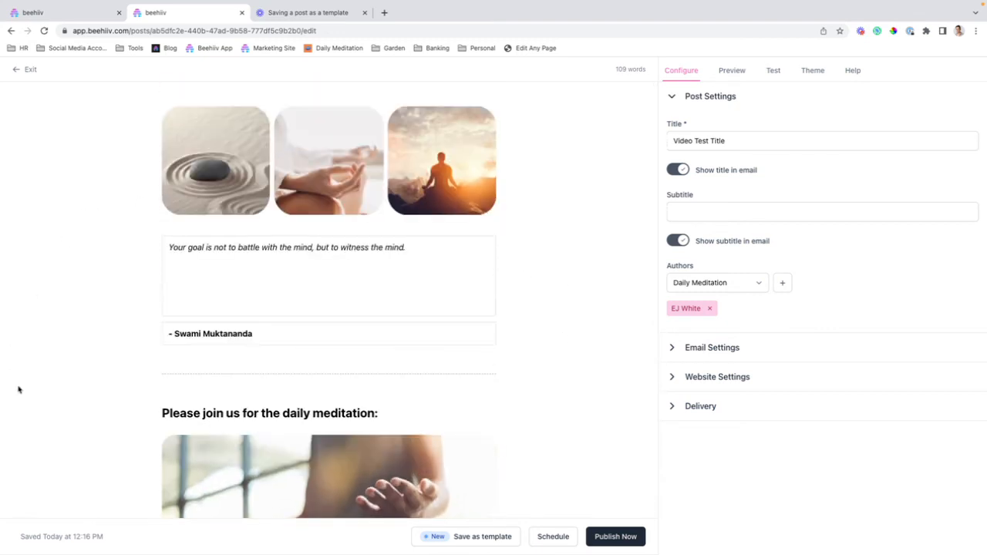
mouse_move(425, 497)
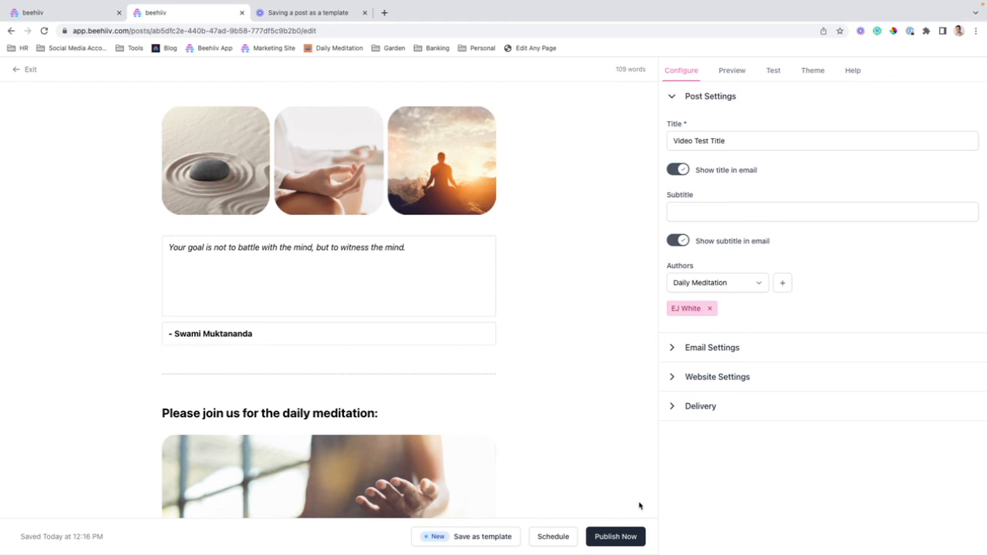
mouse_move(596, 398)
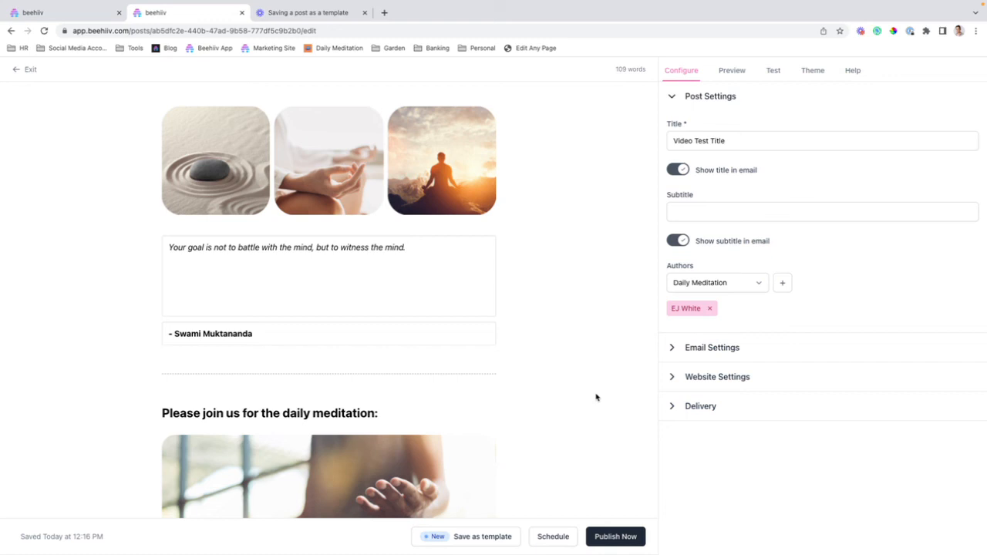
mouse_move(799, 165)
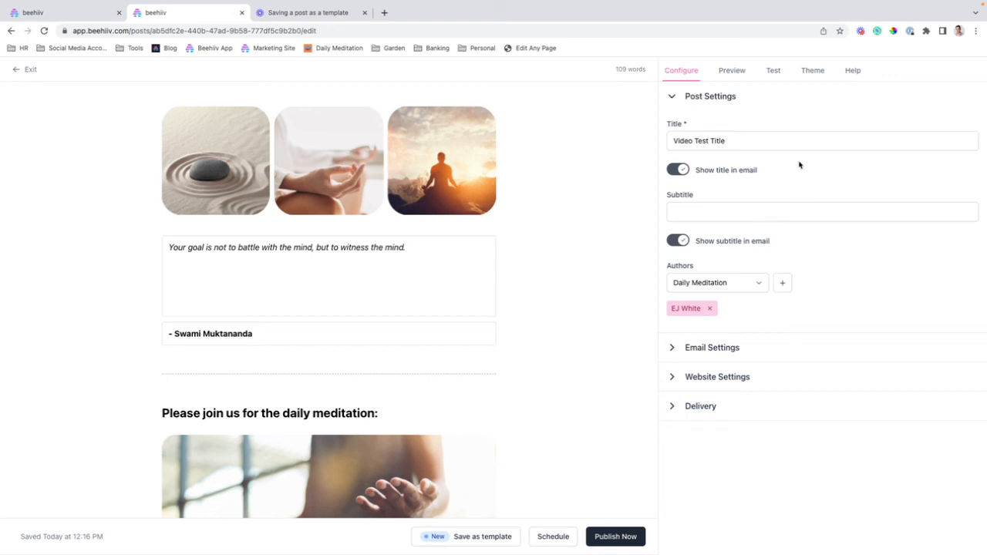